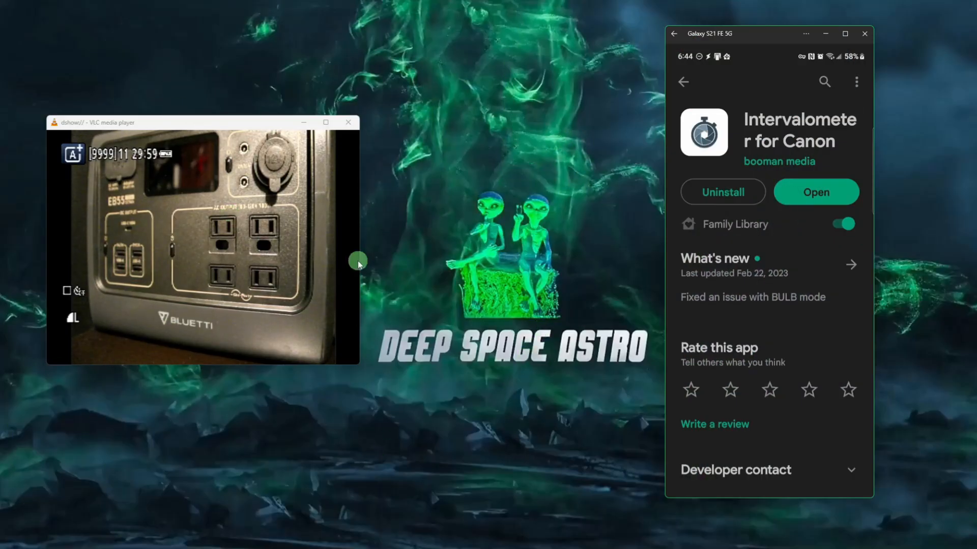
{"action": "mouse_move", "coordinate": [895, 100]}
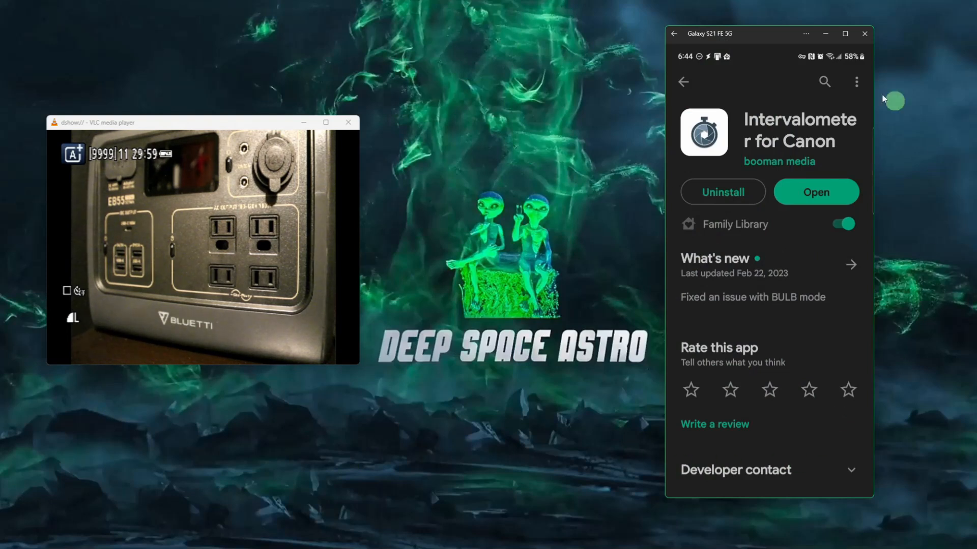
{"action": "mouse_move", "coordinate": [905, 345]}
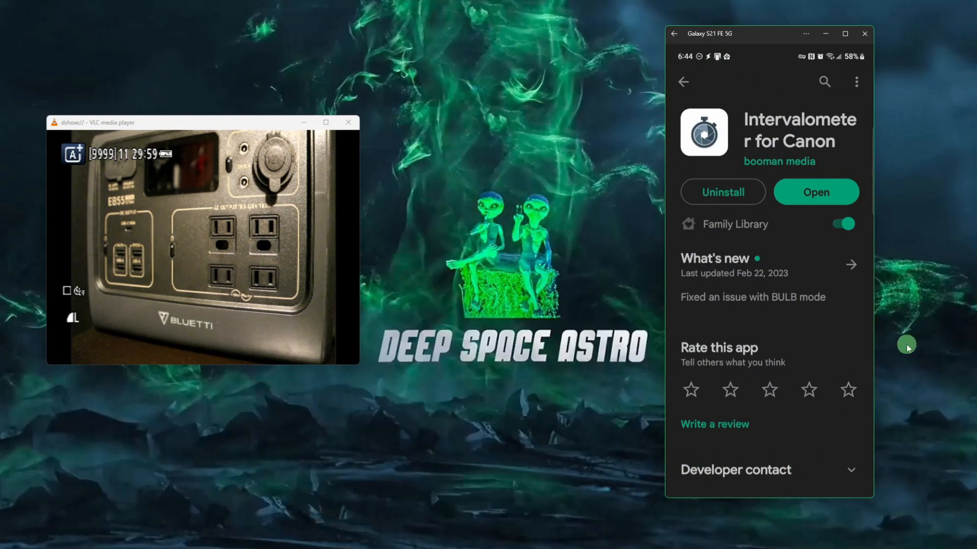
{"action": "mouse_move", "coordinate": [811, 343]}
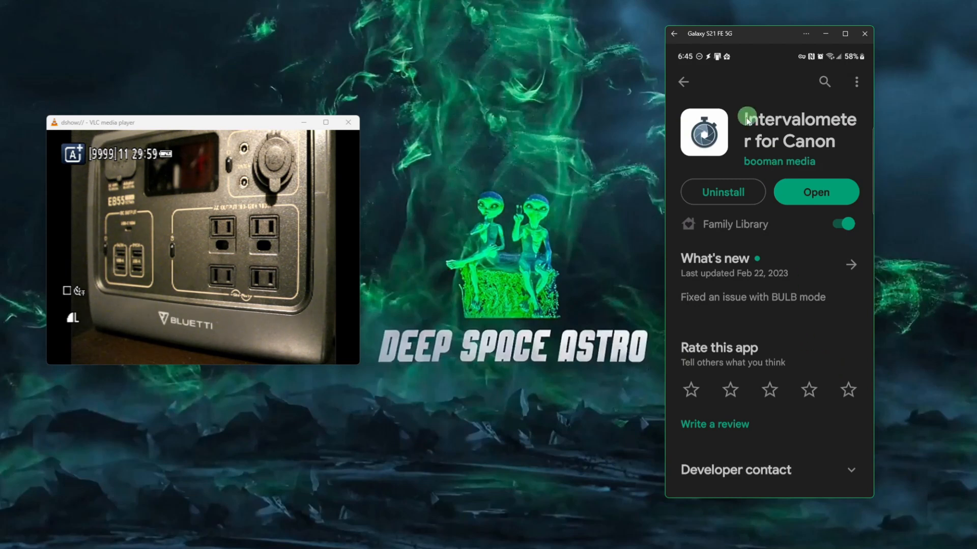
{"action": "mouse_move", "coordinate": [791, 176]}
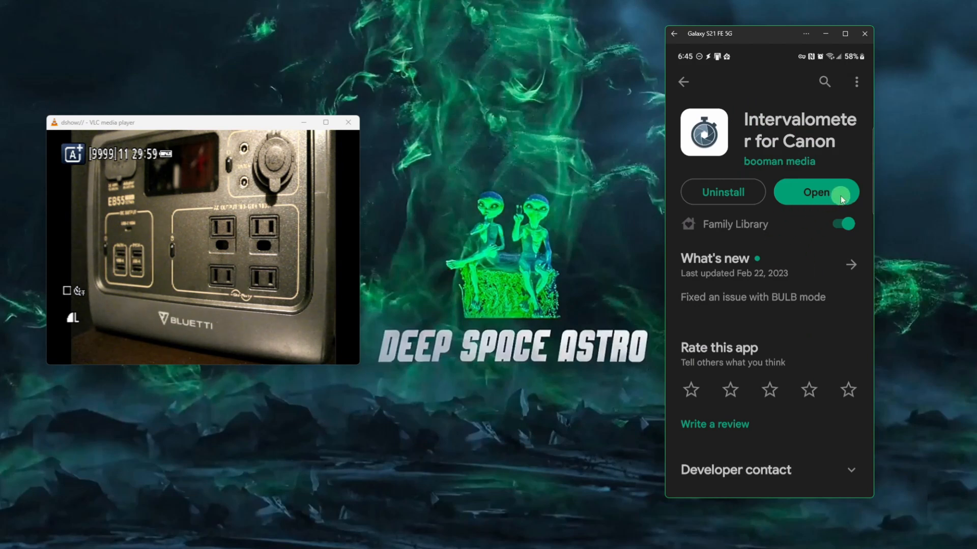
Launch Intervalometer for Canon, grant nearby-devices access, and start adding a new camera.
{"action": "left_click", "coordinate": [814, 192]}
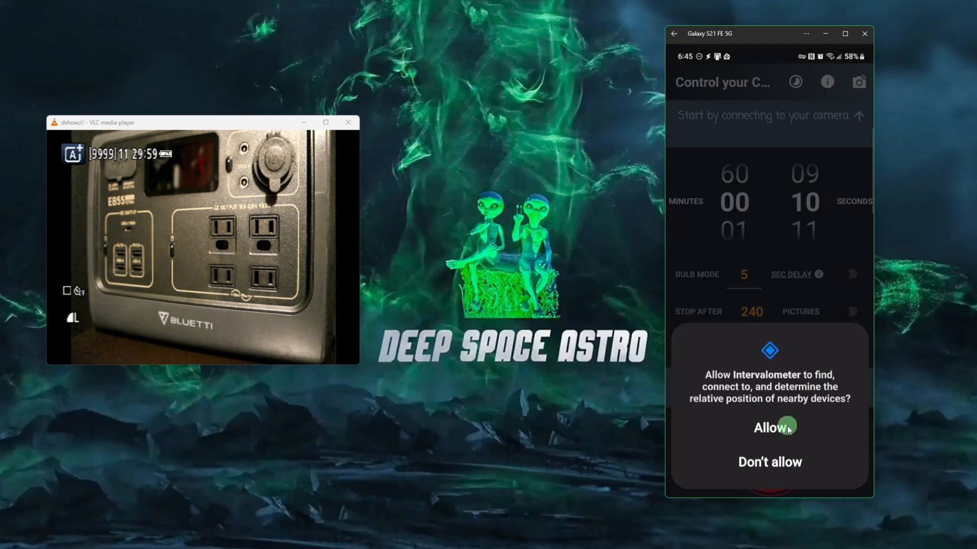
{"action": "left_click", "coordinate": [770, 428]}
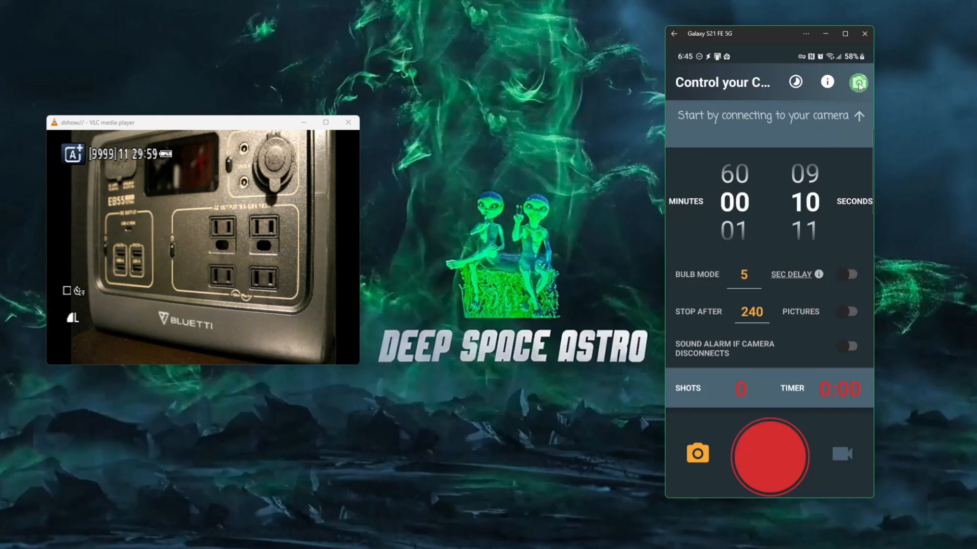
{"action": "left_click", "coordinate": [857, 81]}
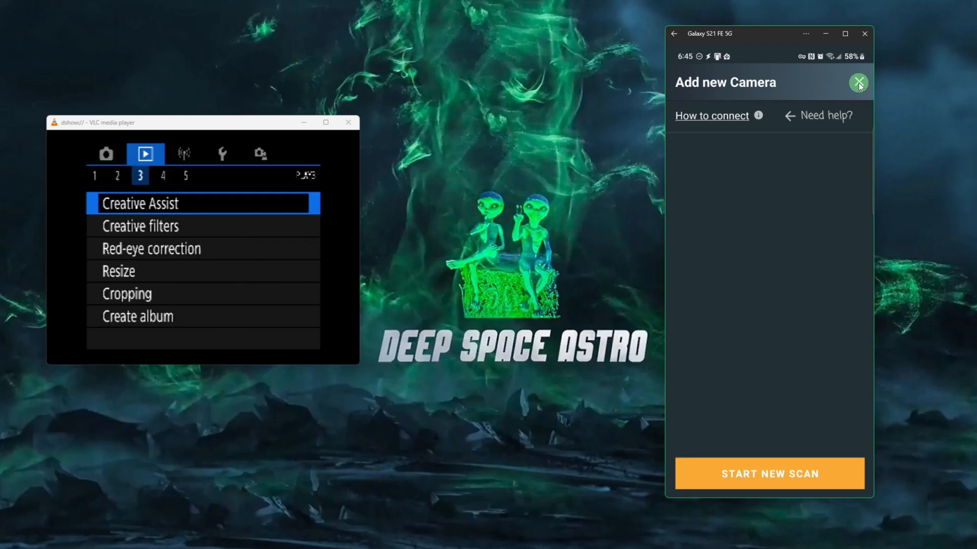
{"action": "left_click", "coordinate": [183, 154]}
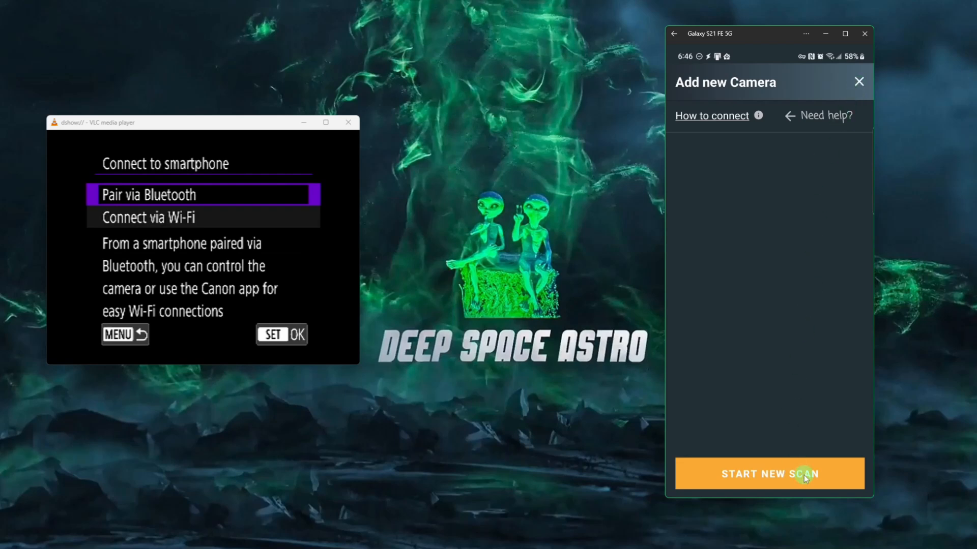
Rescan for nearby cameras until EOSM50m2_E10749 appears and select it for pairing.
{"action": "left_click", "coordinate": [769, 474]}
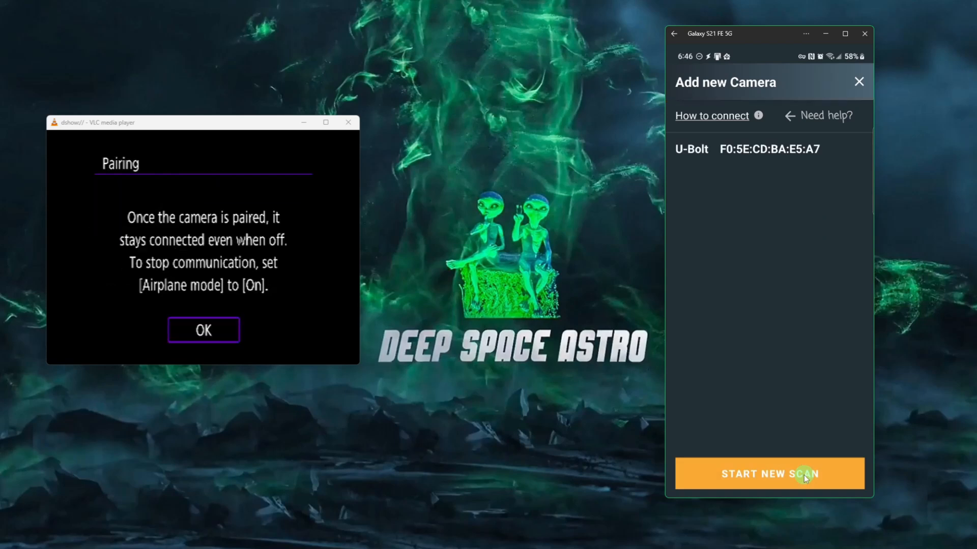
{"action": "left_click", "coordinate": [204, 330]}
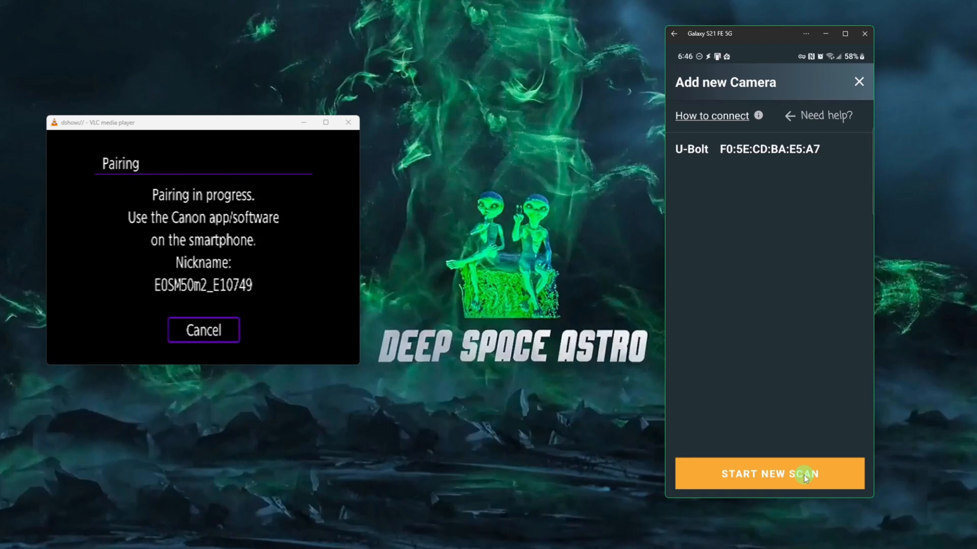
{"action": "left_click", "coordinate": [769, 473]}
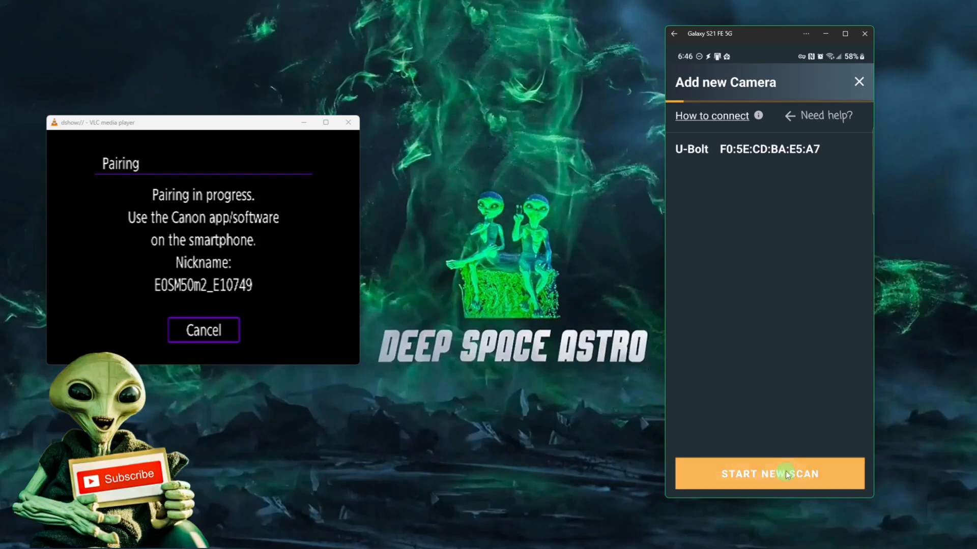
{"action": "left_click", "coordinate": [769, 473]}
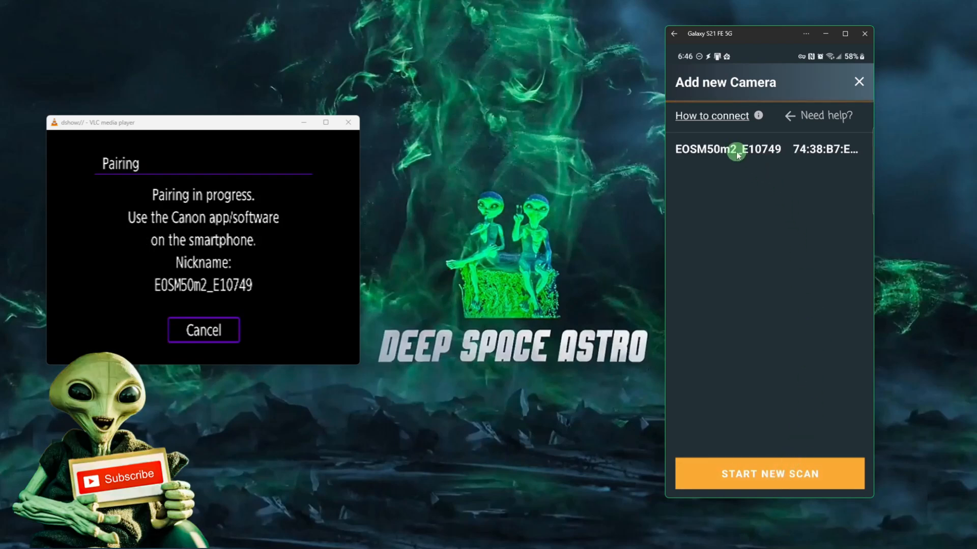
{"action": "left_click", "coordinate": [727, 150]}
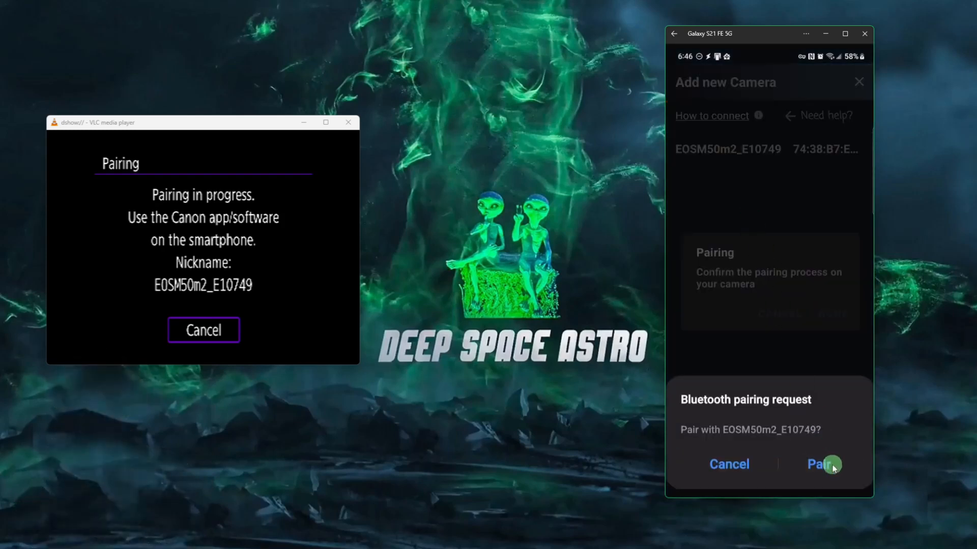
Accept the Bluetooth pairing request, confirm on the camera, and finish pairing with DONE.
{"action": "left_click", "coordinate": [820, 464]}
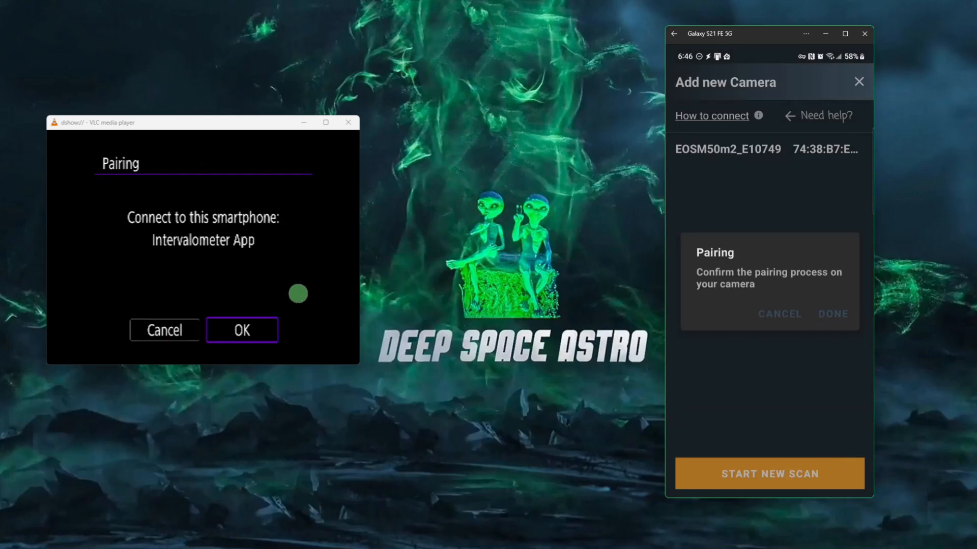
{"action": "left_click", "coordinate": [242, 329]}
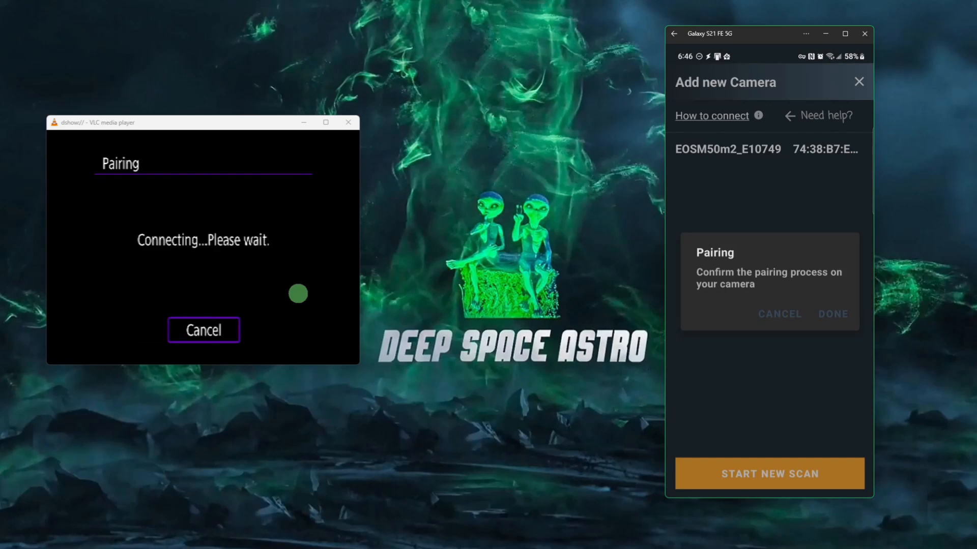
{"action": "left_click", "coordinate": [832, 314]}
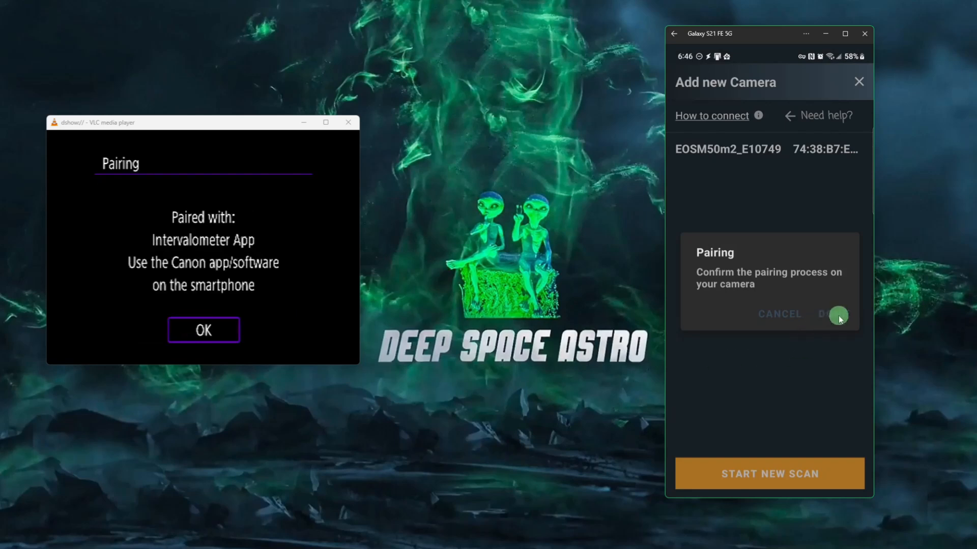
{"action": "left_click", "coordinate": [834, 315]}
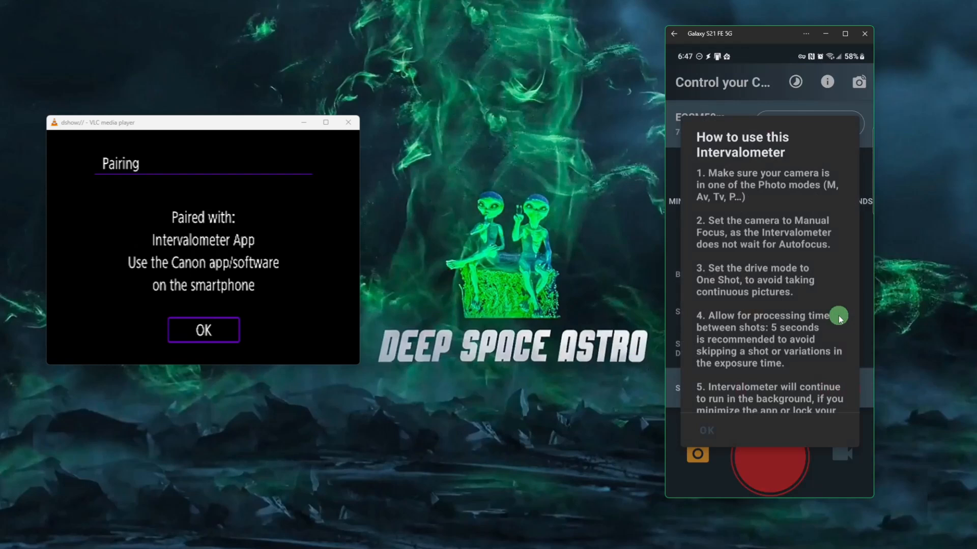
{"action": "mouse_move", "coordinate": [787, 346]}
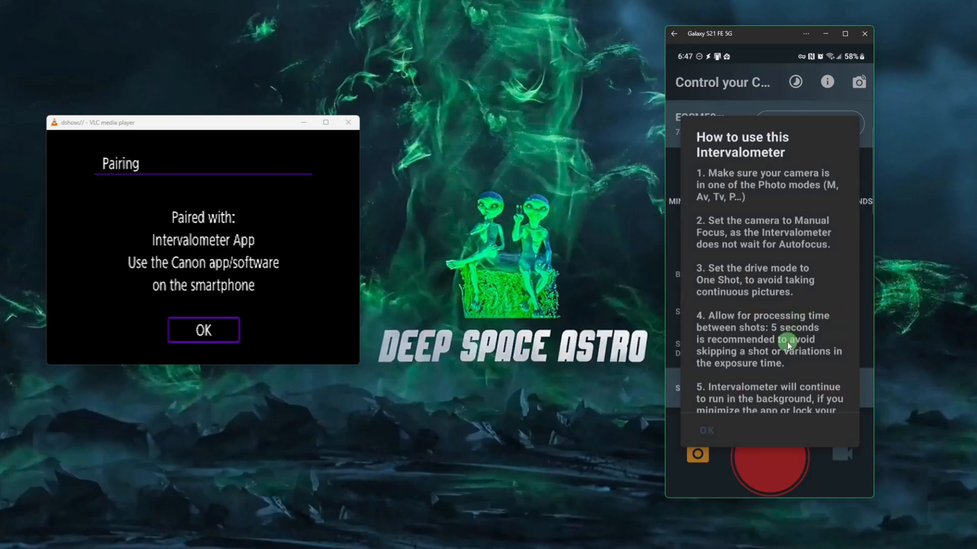
{"action": "mouse_move", "coordinate": [787, 351]}
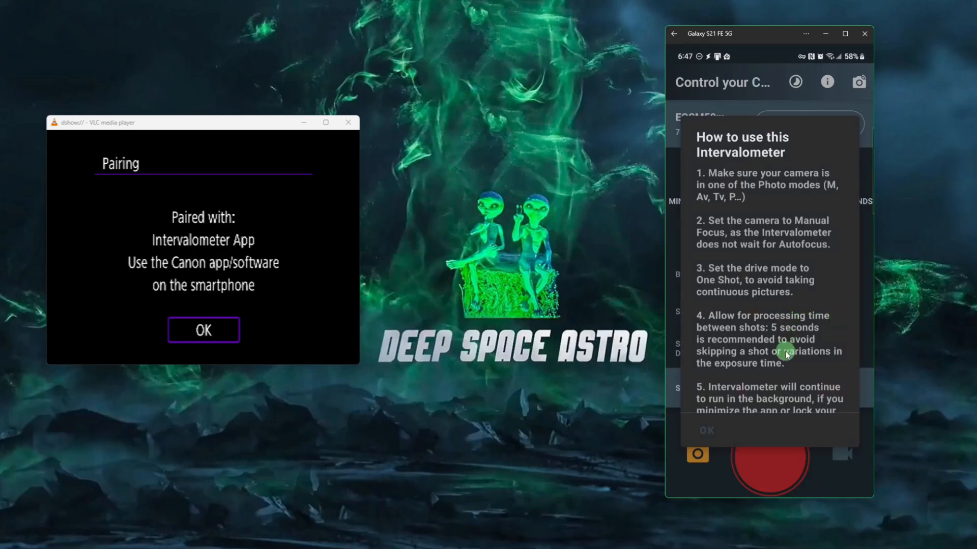
{"action": "mouse_move", "coordinate": [762, 171]}
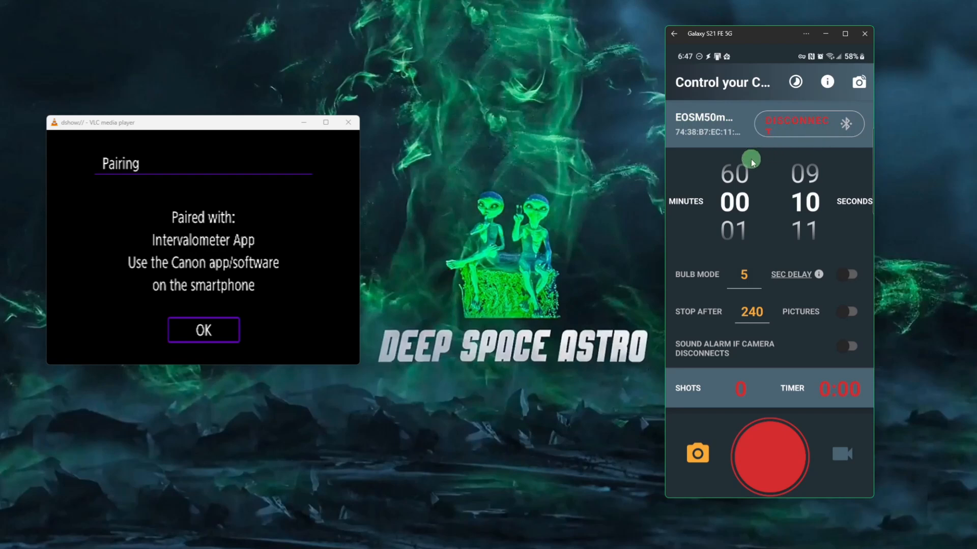
{"action": "mouse_move", "coordinate": [726, 152]}
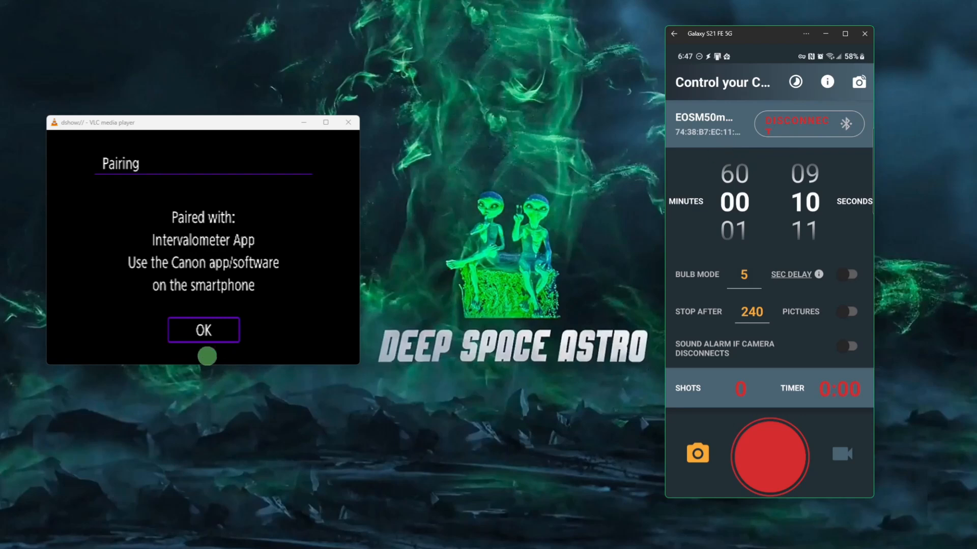
Dismiss the camera's pairing confirmation so it can be set to MF and BULB mode.
{"action": "left_click", "coordinate": [204, 329]}
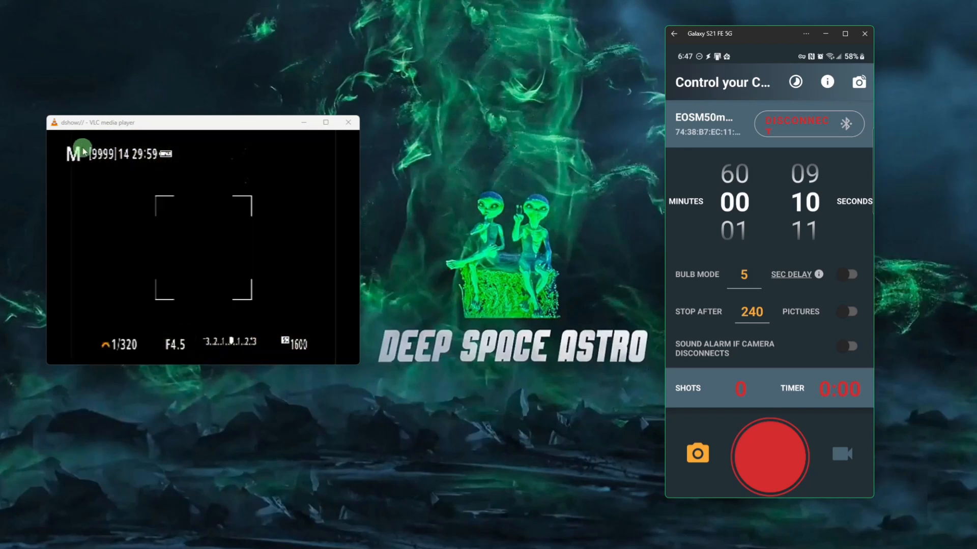
{"action": "mouse_move", "coordinate": [88, 188]}
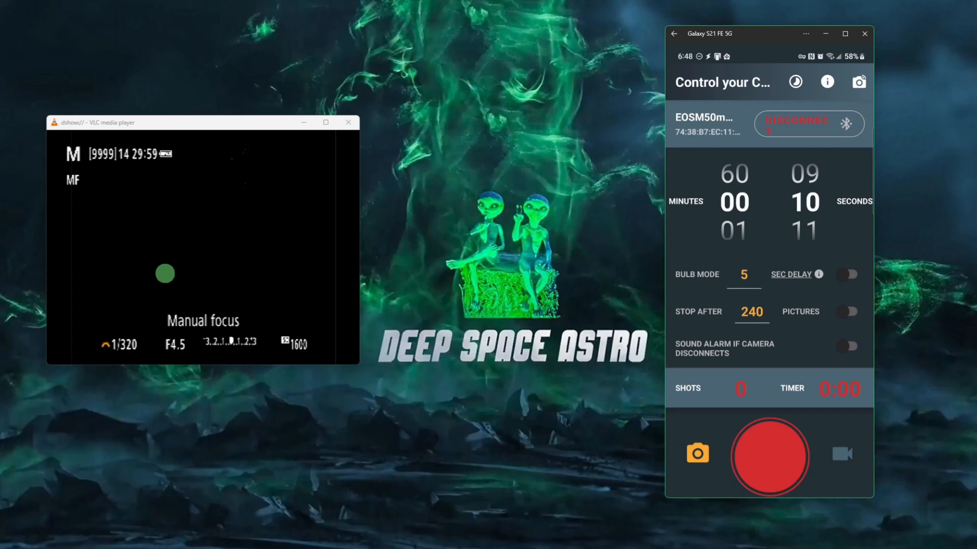
{"action": "mouse_move", "coordinate": [61, 194]}
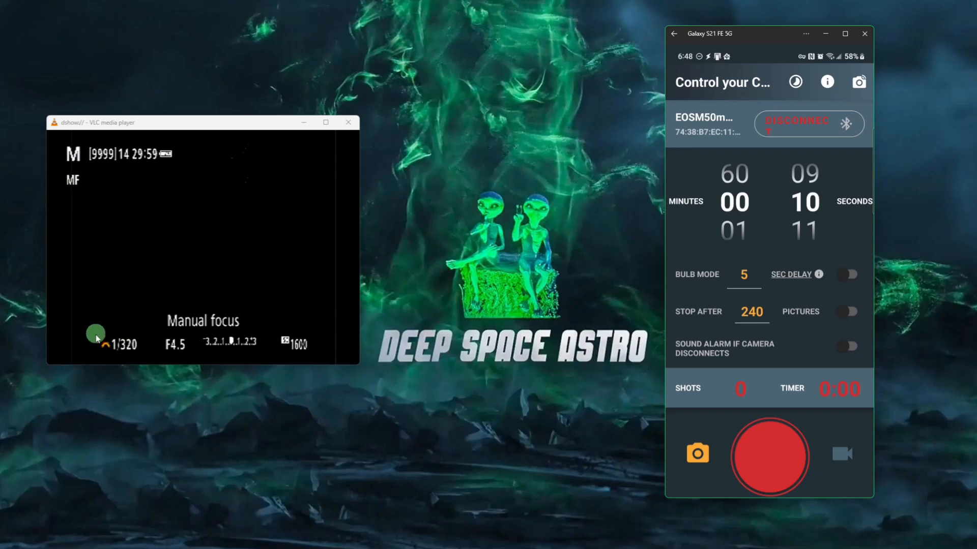
{"action": "mouse_move", "coordinate": [123, 356]}
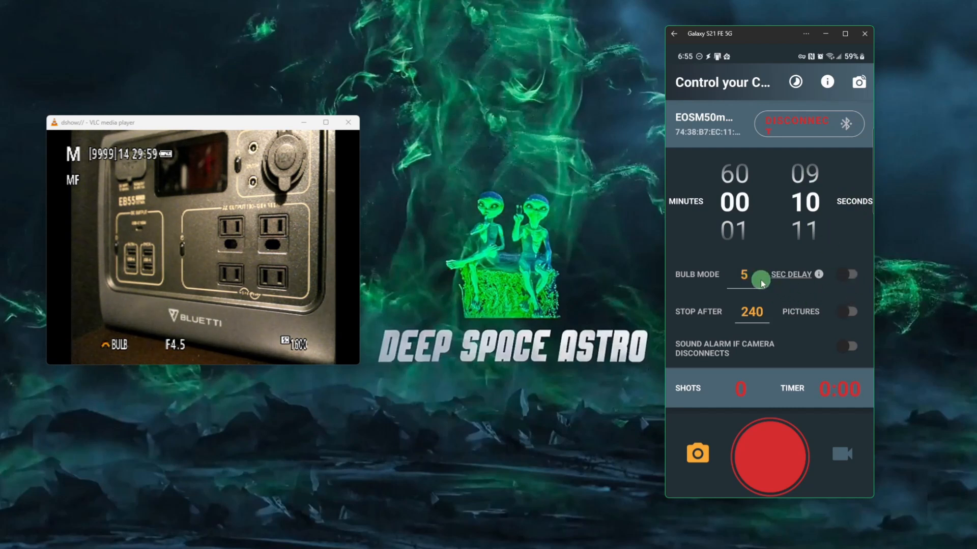
Read and close the SEC DELAY explanation before enabling the 5-second delay between shots.
{"action": "left_click", "coordinate": [817, 273]}
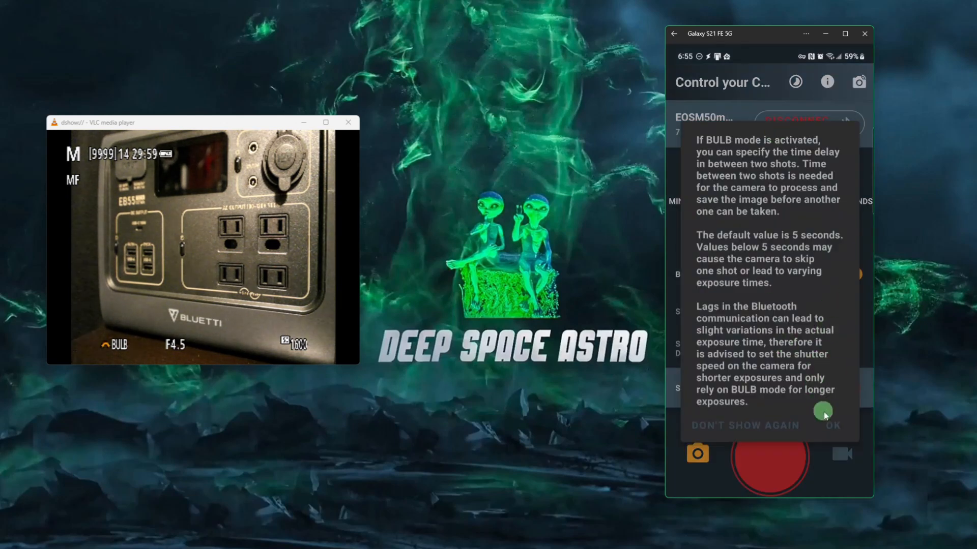
{"action": "left_click", "coordinate": [833, 425]}
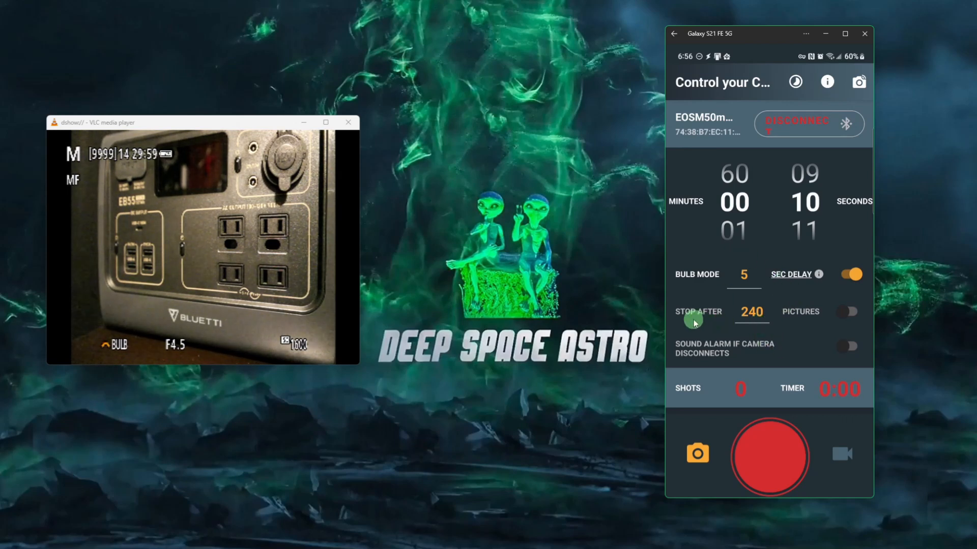
Enable Stop After and set the picture count to 3 instead of 240.
{"action": "left_click", "coordinate": [847, 312]}
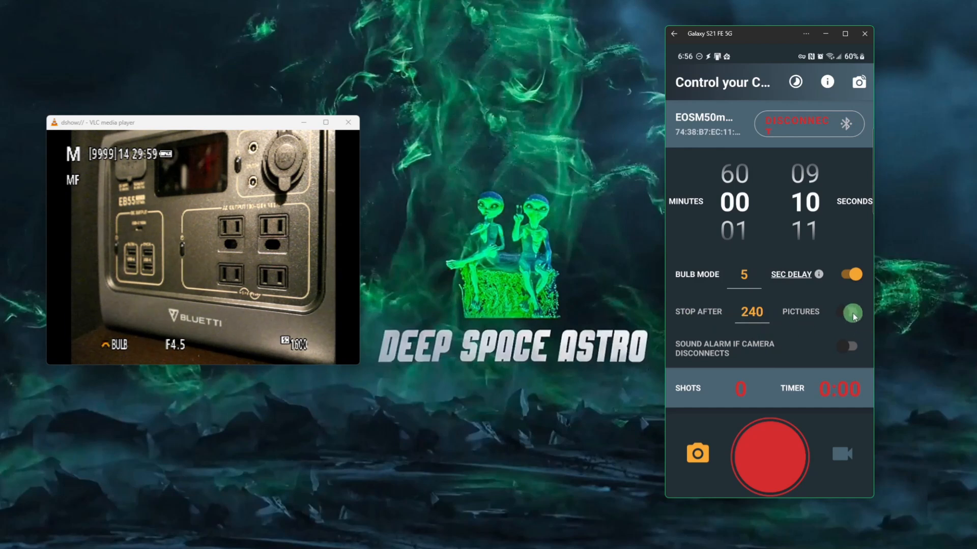
{"action": "left_click", "coordinate": [850, 311]}
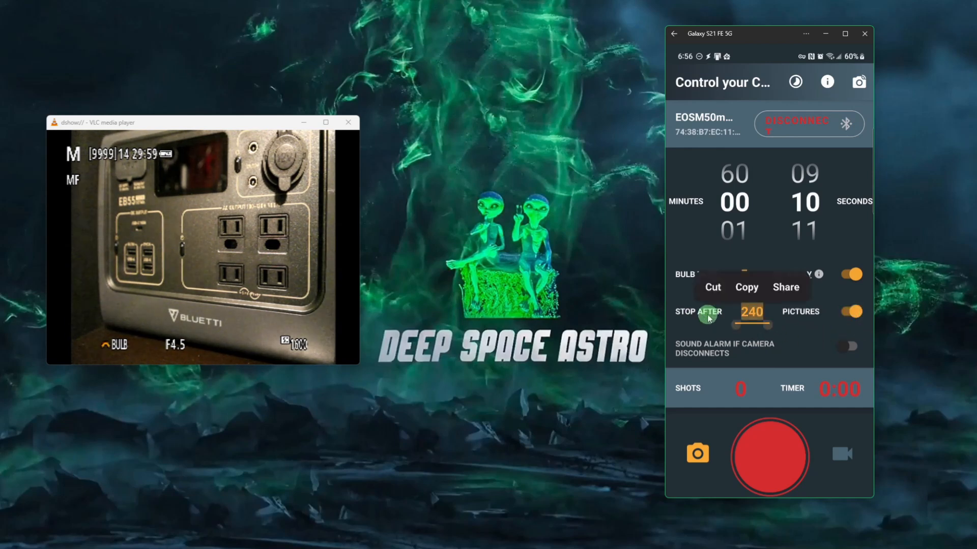
{"action": "left_click", "coordinate": [750, 312]}
{"action": "type", "text": "3"}
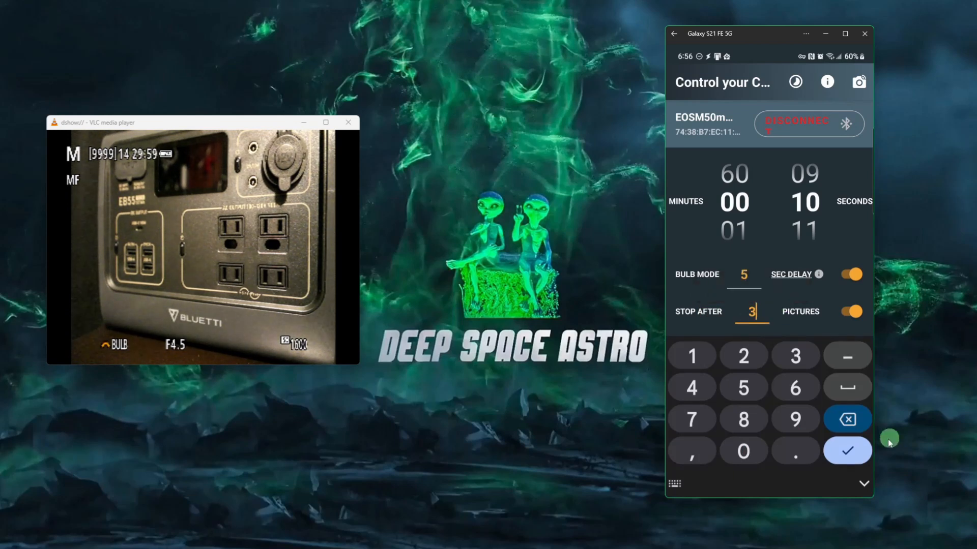
{"action": "left_click", "coordinate": [845, 450]}
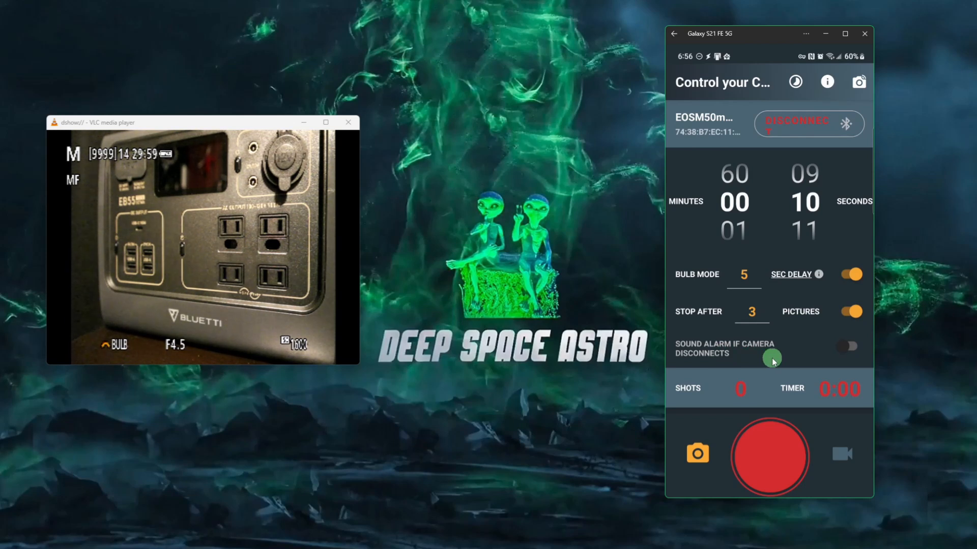
{"action": "mouse_move", "coordinate": [803, 357]}
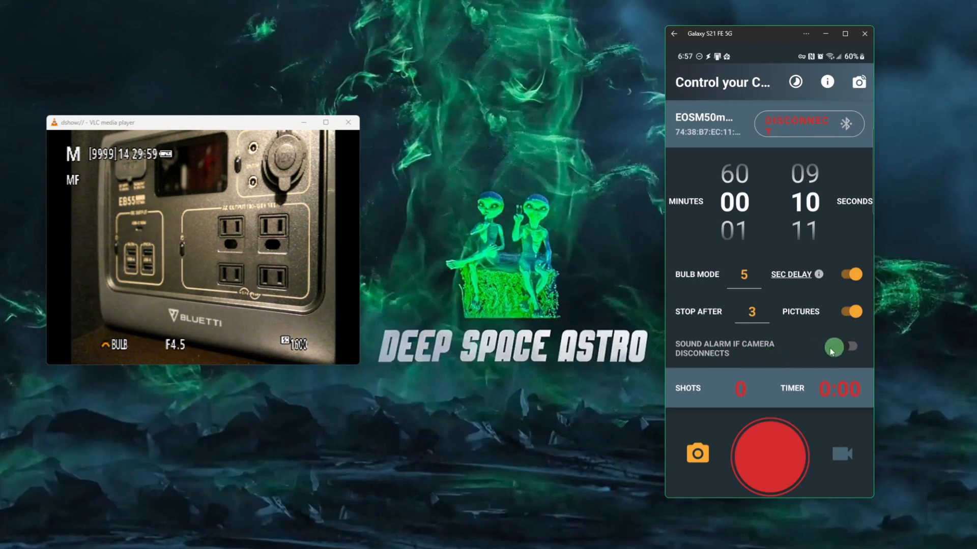
Start the timed bulb shooting sequence with the red shutter button so shot 1 of 3 is taken.
{"action": "left_click", "coordinate": [851, 346]}
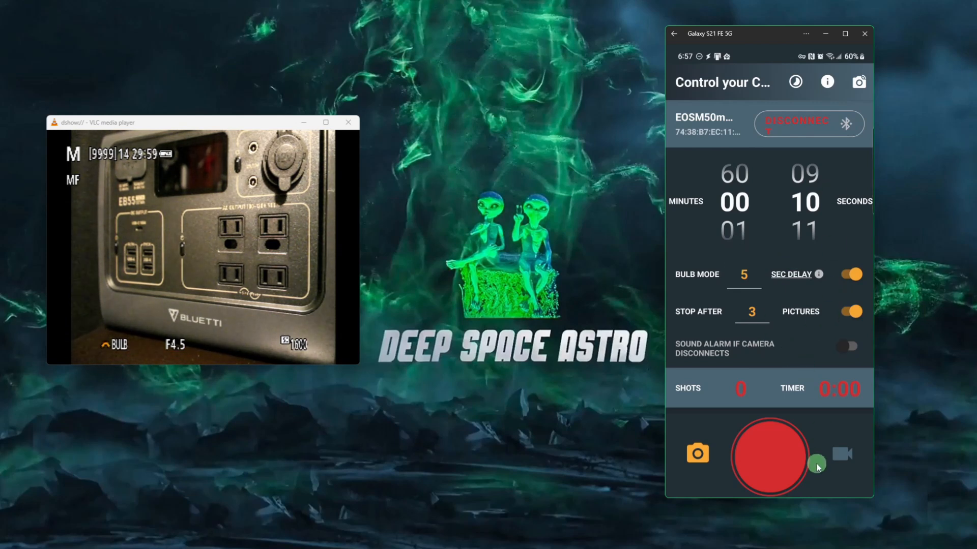
{"action": "left_click", "coordinate": [769, 456]}
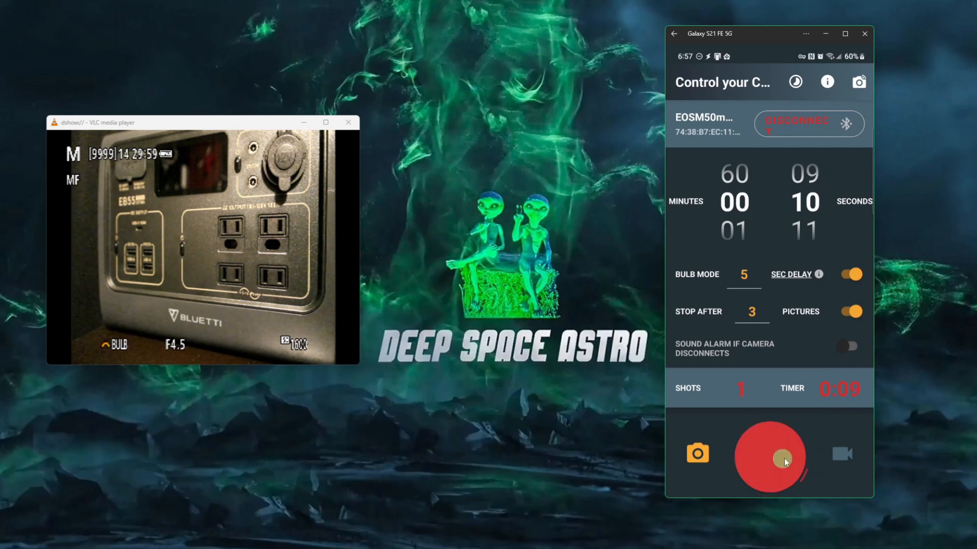
{"action": "left_click", "coordinate": [769, 455]}
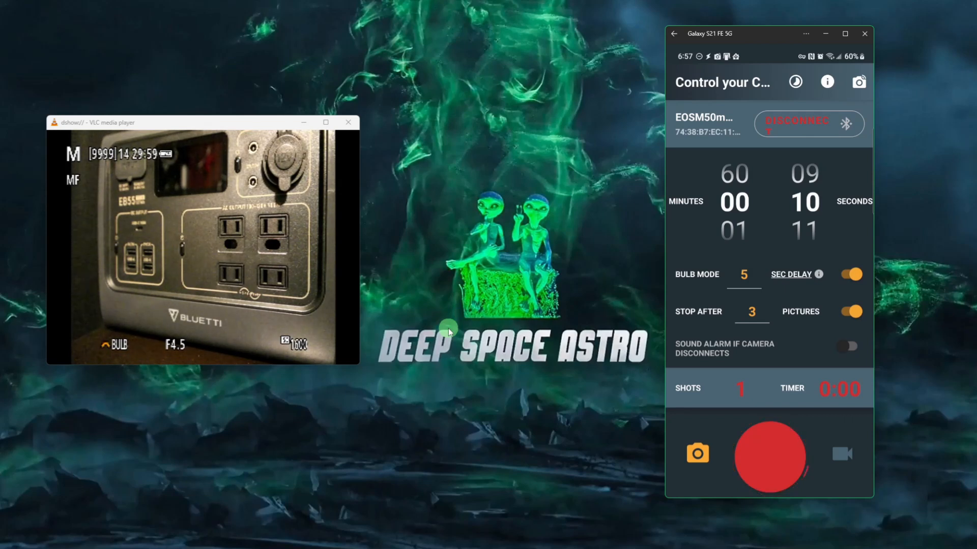
Let the sequence fire the remaining exposures until the shot counter reads 3.
{"action": "left_click", "coordinate": [769, 456]}
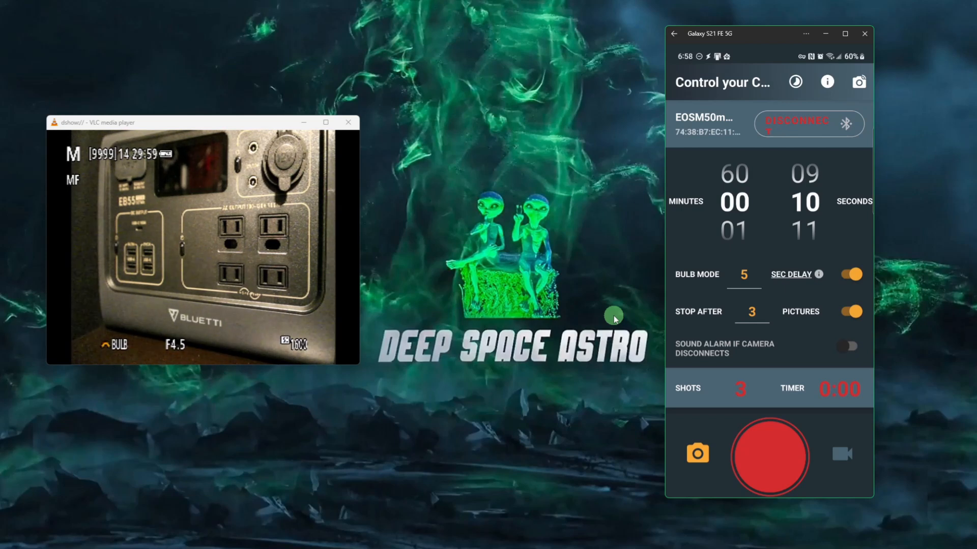
{"action": "mouse_move", "coordinate": [555, 276]}
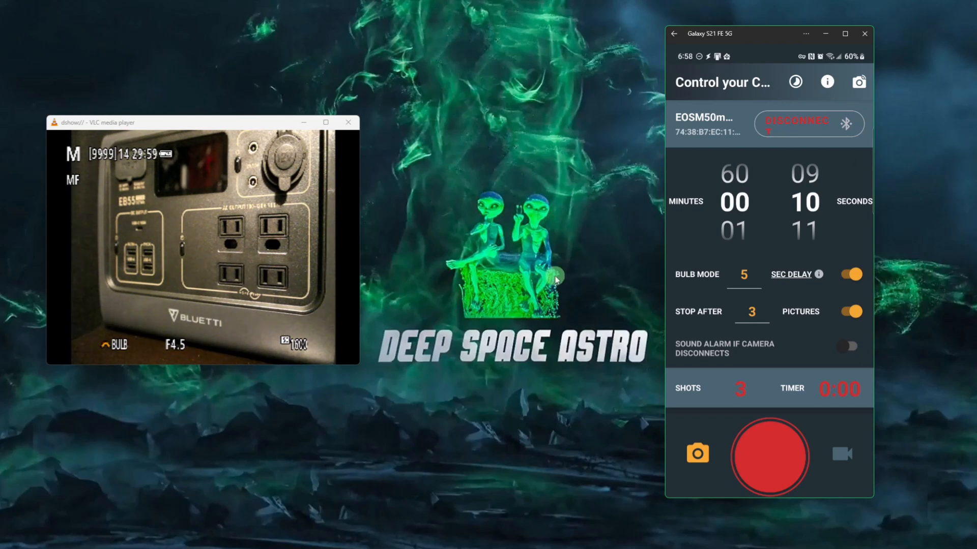
{"action": "mouse_move", "coordinate": [601, 299]}
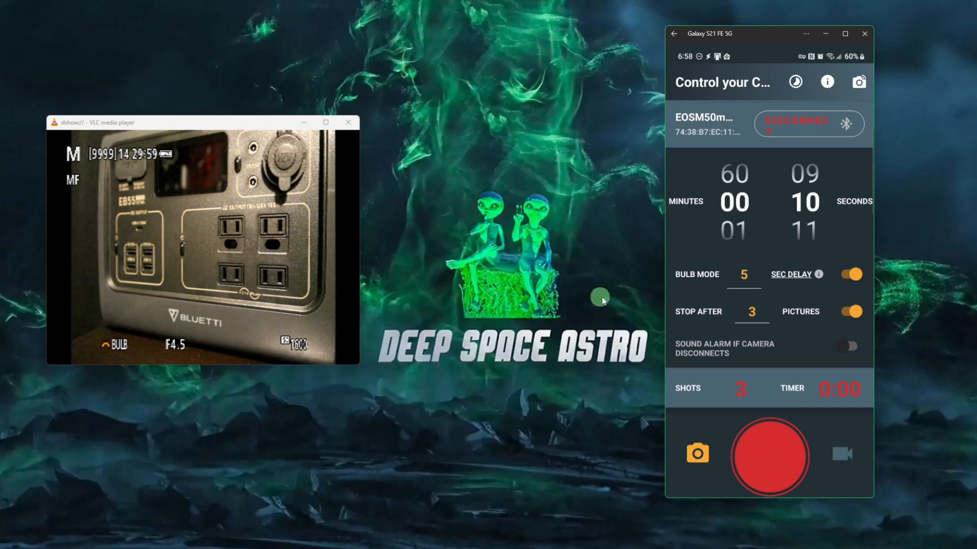
{"action": "mouse_move", "coordinate": [552, 398]}
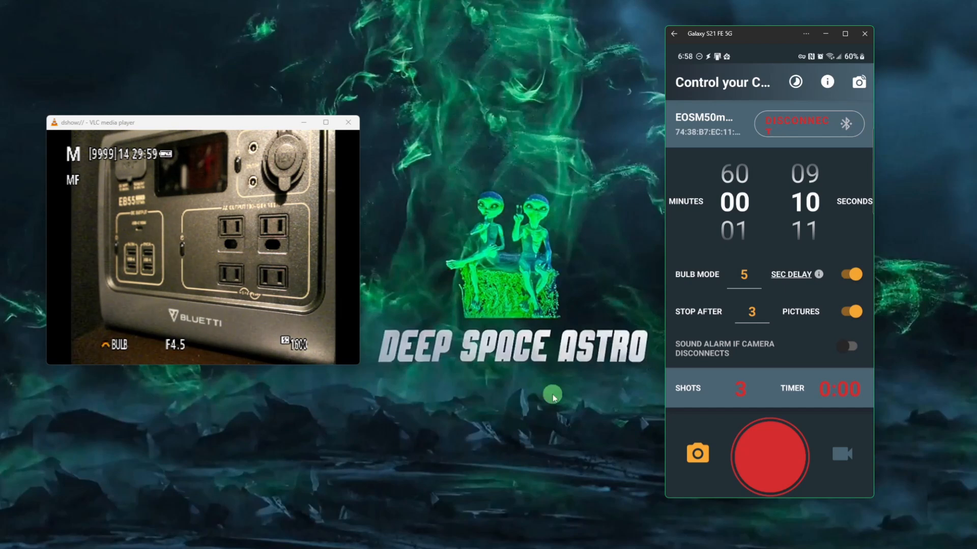